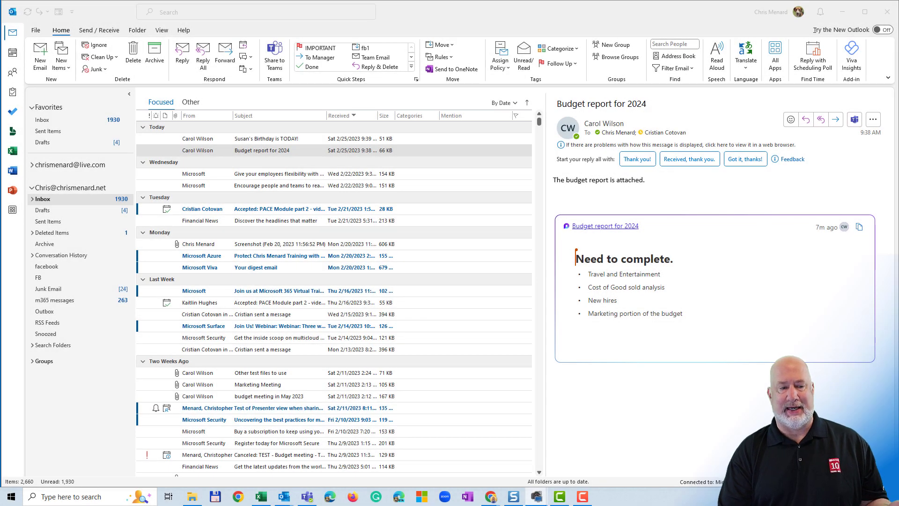
{"action": "mouse_move", "coordinate": [264, 181]}
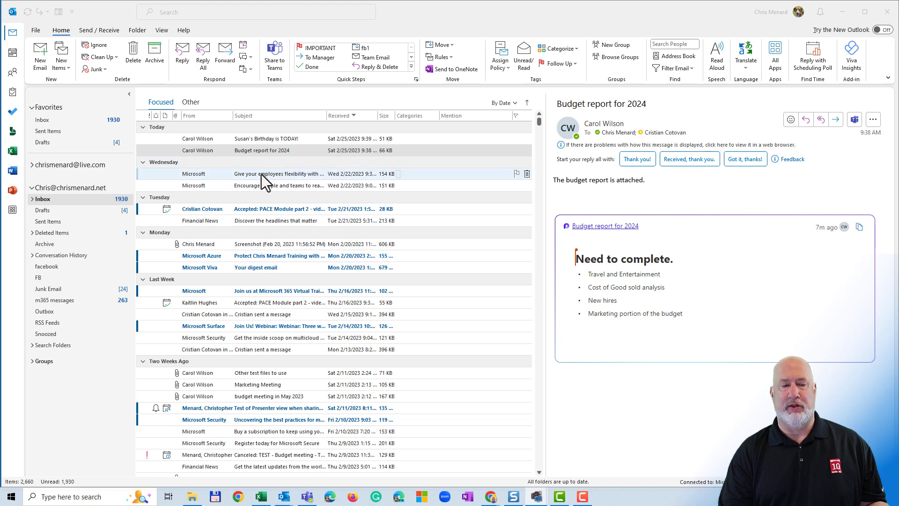
Step: Show the 'Give your employees flexibility' Teams Phone email in the reading pane
{"action": "left_click", "coordinate": [294, 175]}
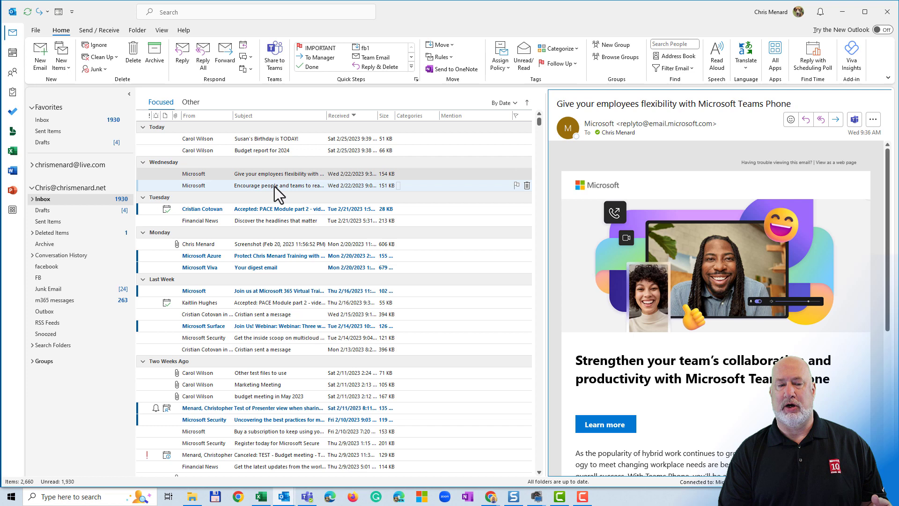
{"action": "mouse_move", "coordinate": [280, 182]}
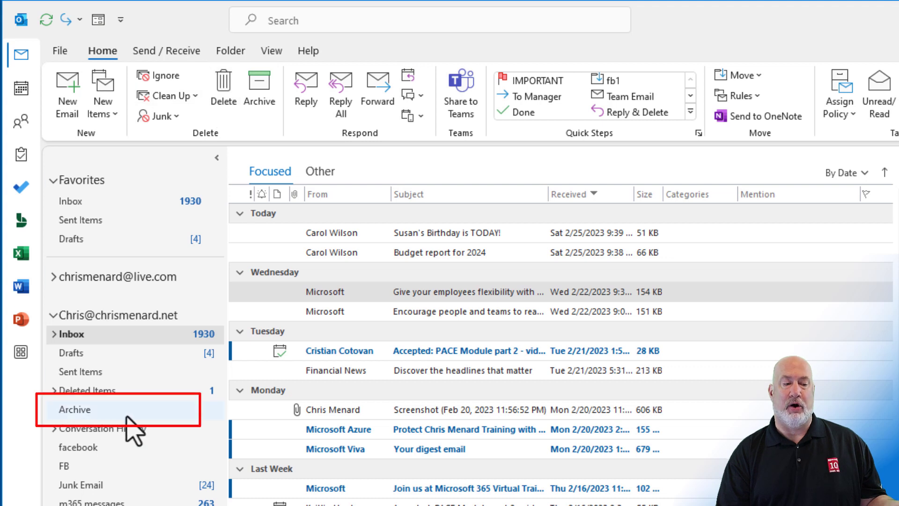
Step: Archive the Teams Phone flexibility email and confirm it now sits in the Archive folder
{"action": "left_click", "coordinate": [80, 410]}
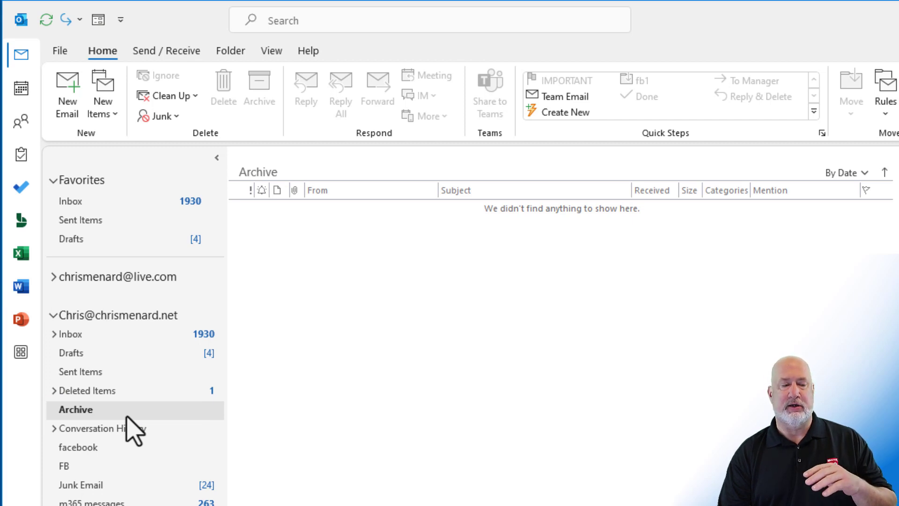
{"action": "mouse_move", "coordinate": [123, 429]}
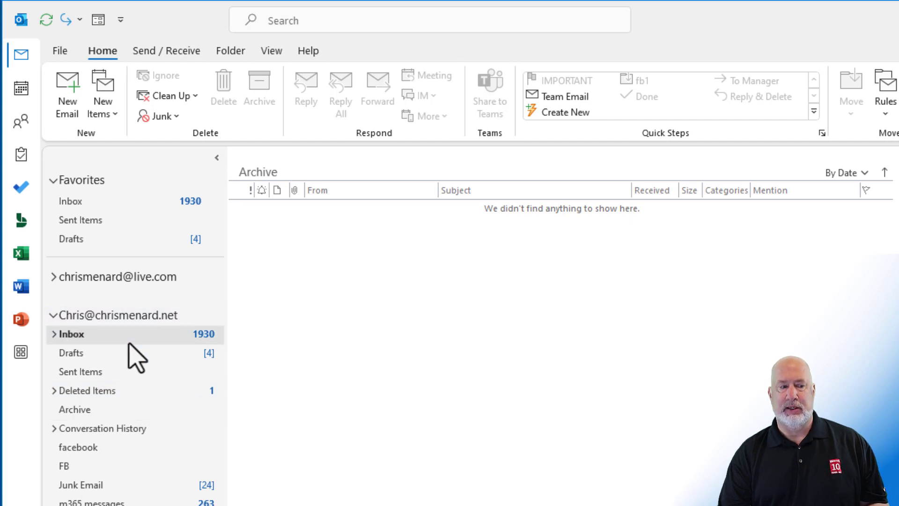
{"action": "left_click", "coordinate": [71, 334]}
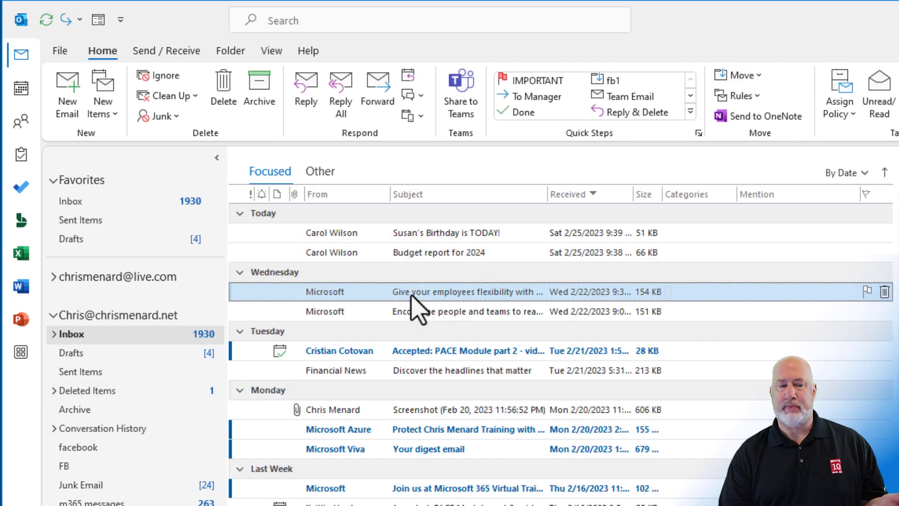
{"action": "mouse_move", "coordinate": [259, 88]}
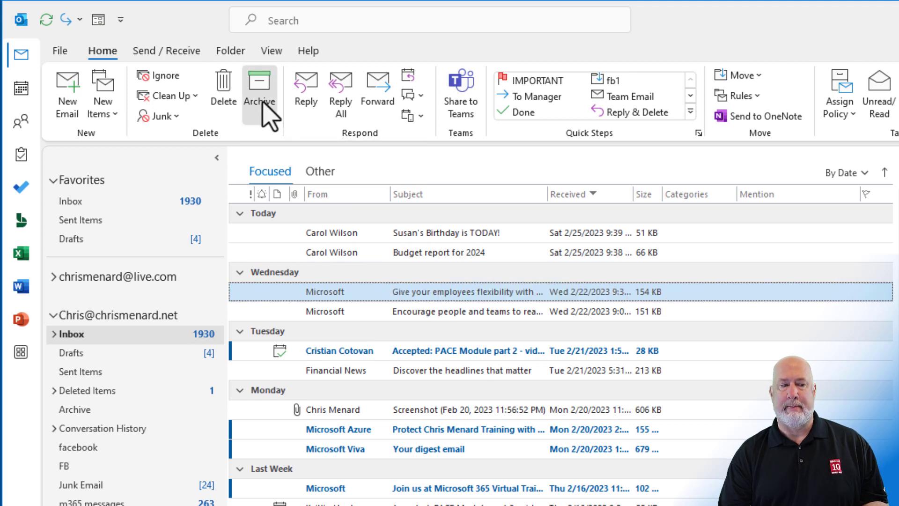
{"action": "left_click", "coordinate": [75, 409]}
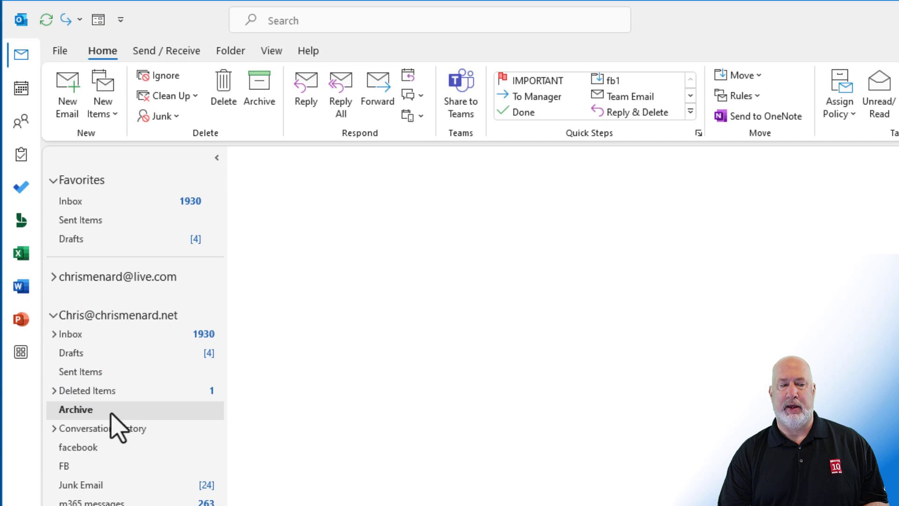
{"action": "left_click", "coordinate": [80, 410]}
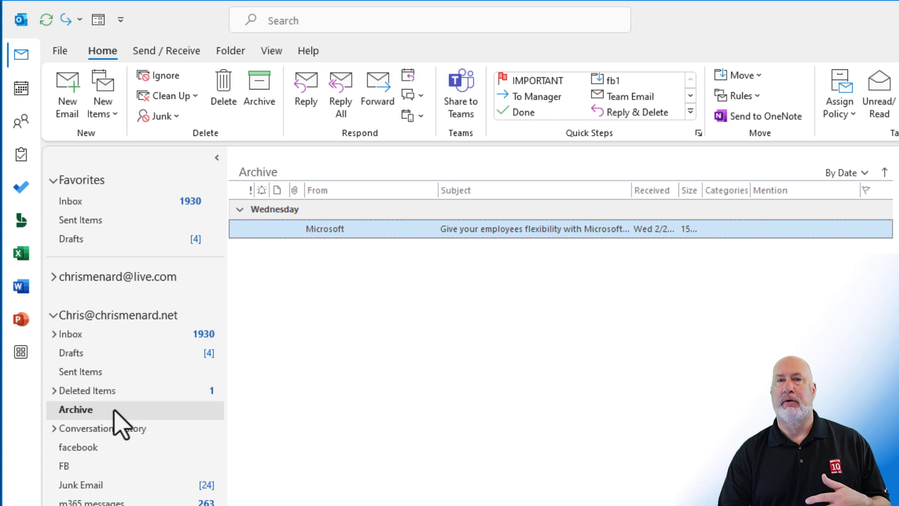
{"action": "left_click", "coordinate": [71, 334]}
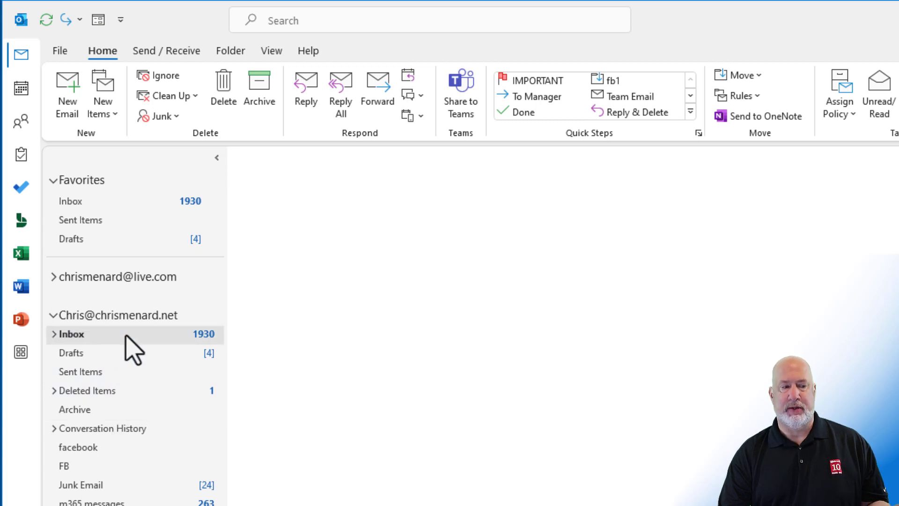
Step: Archive the 'Encourage people and teams' email, then move it from Archive back into the Inbox
{"action": "left_click", "coordinate": [71, 334]}
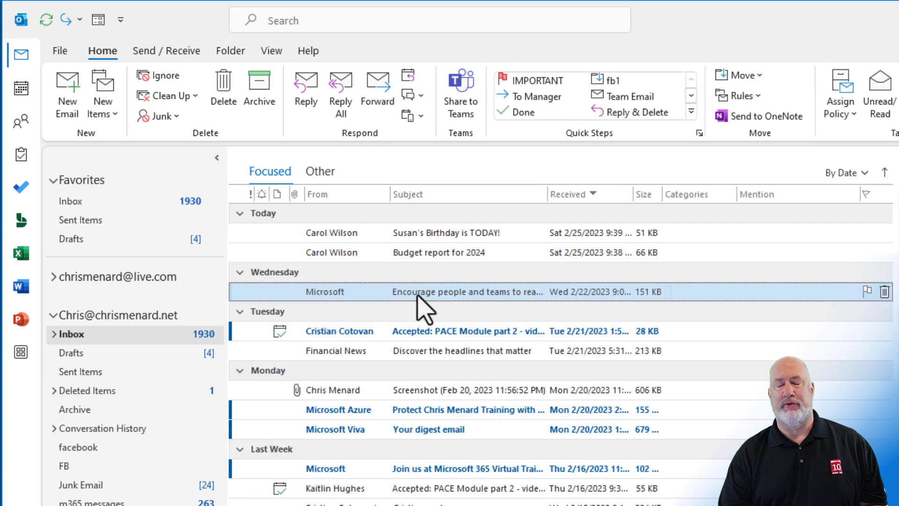
{"action": "mouse_move", "coordinate": [425, 306]}
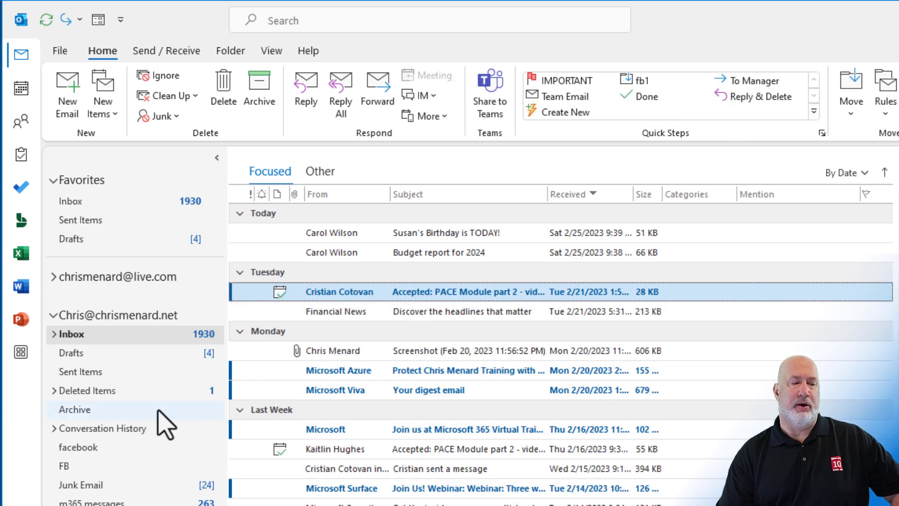
{"action": "left_click", "coordinate": [79, 410]}
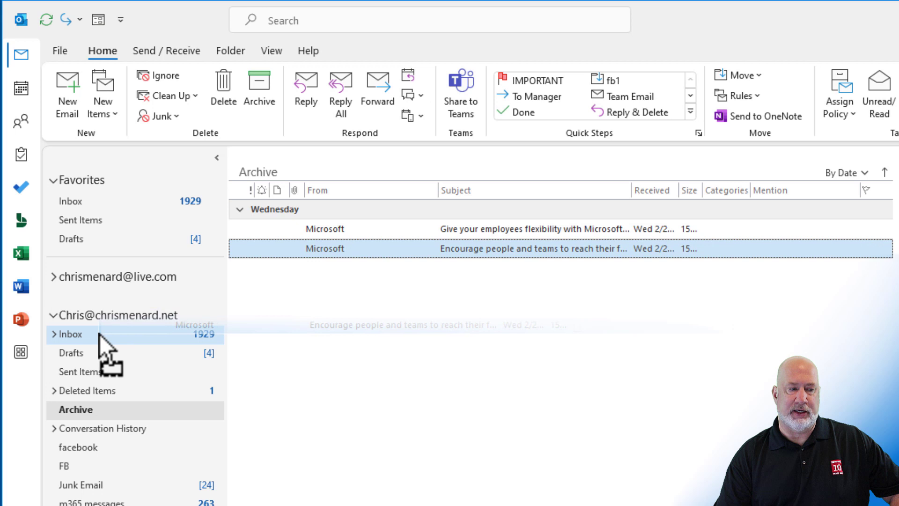
{"action": "left_click", "coordinate": [56, 335]}
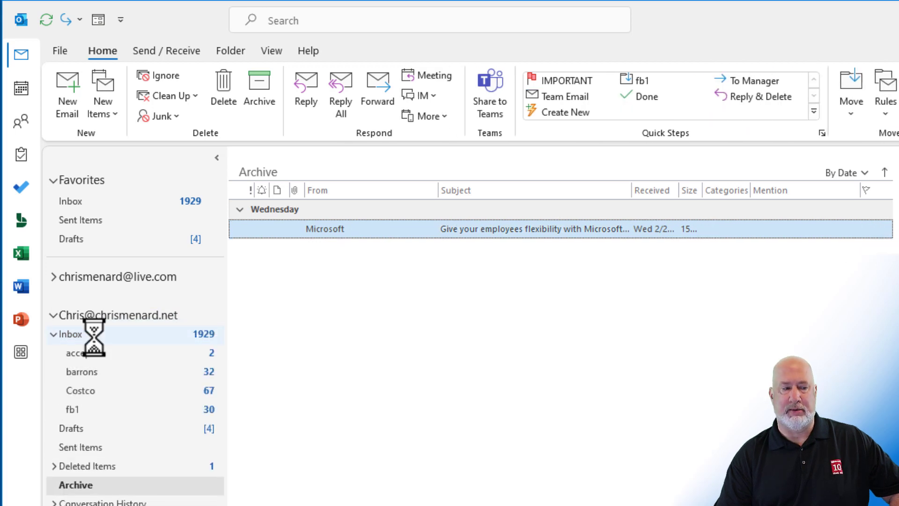
{"action": "left_click", "coordinate": [72, 334]}
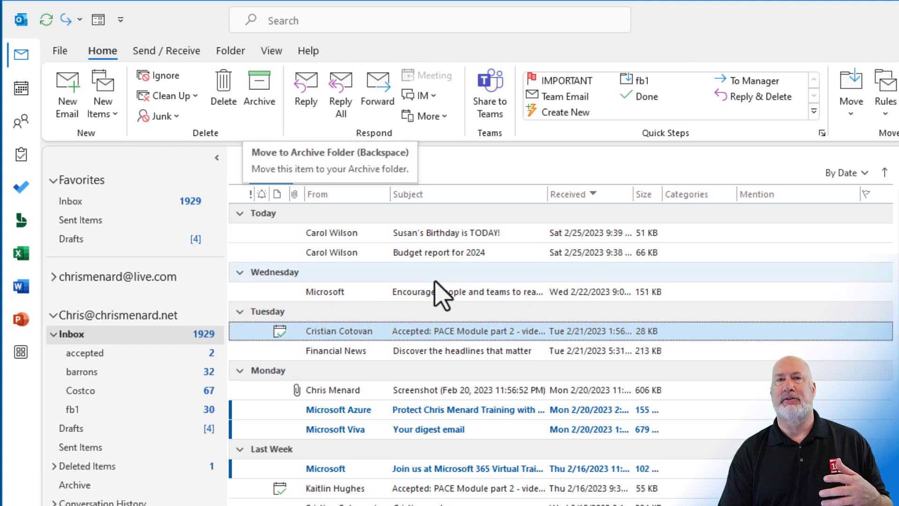
{"action": "mouse_move", "coordinate": [447, 302]}
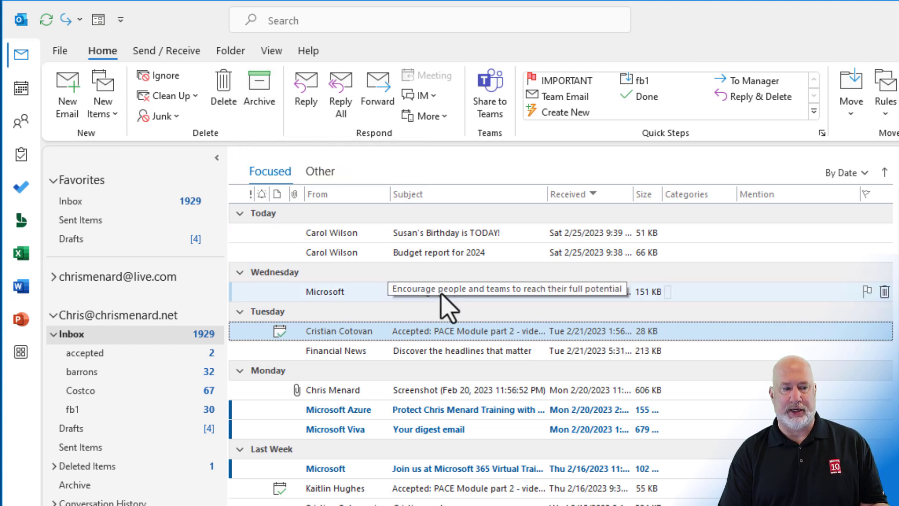
{"action": "mouse_move", "coordinate": [367, 299]}
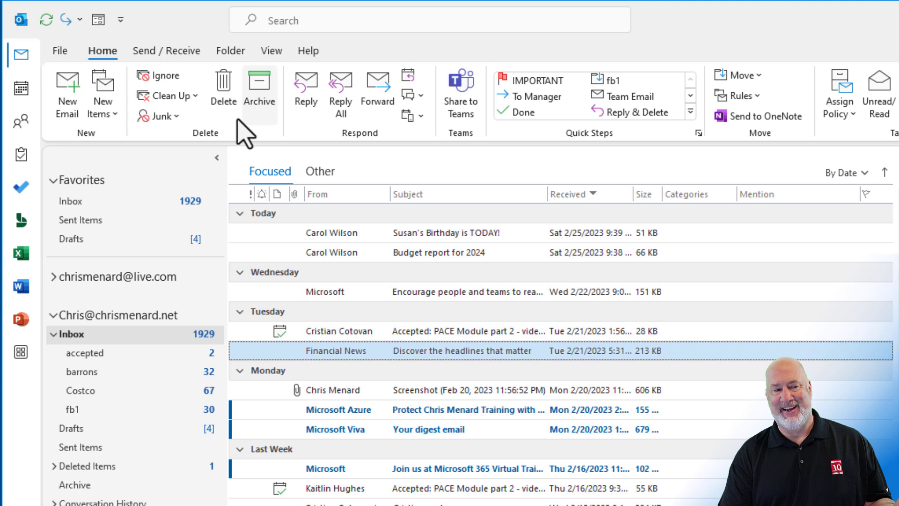
{"action": "mouse_move", "coordinate": [223, 92]}
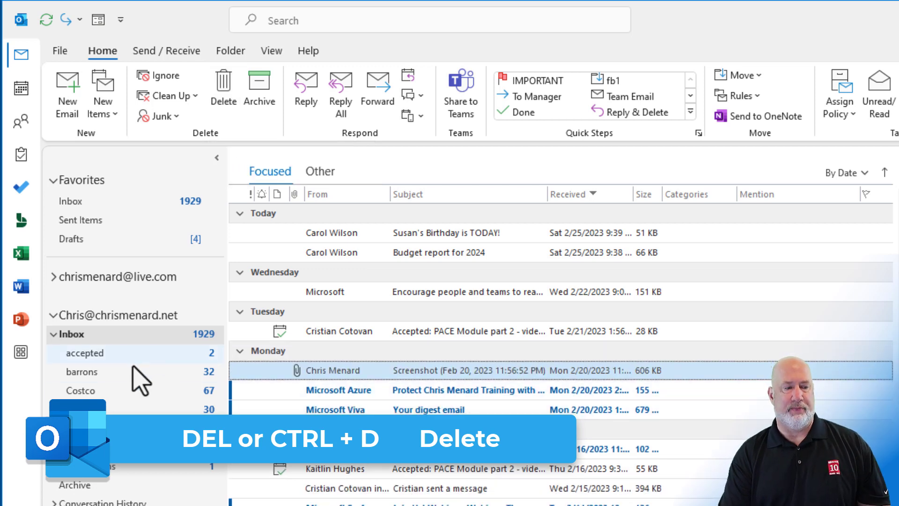
{"action": "left_click", "coordinate": [86, 466]}
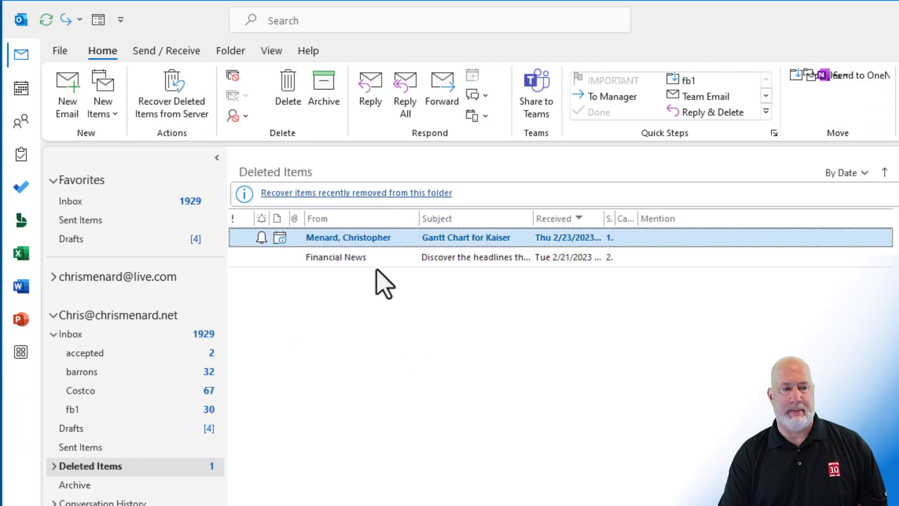
{"action": "mouse_move", "coordinate": [410, 294]}
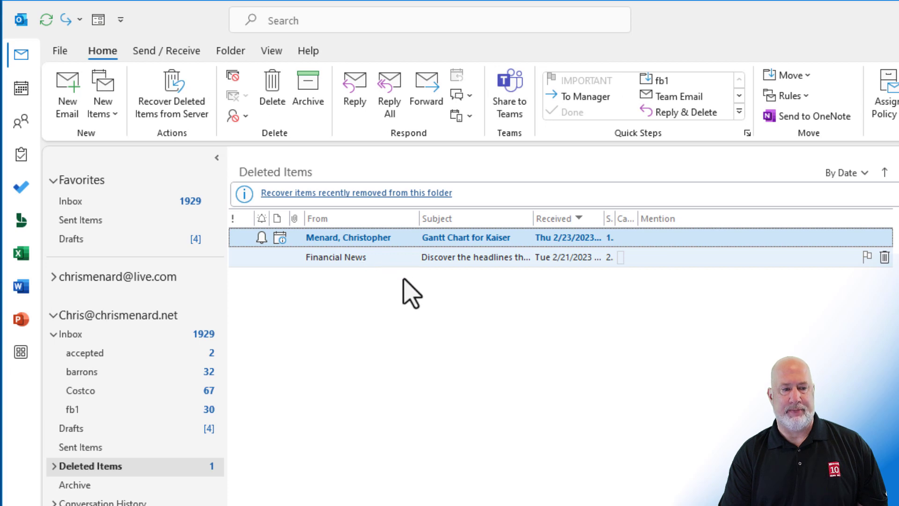
{"action": "left_click", "coordinate": [71, 334]}
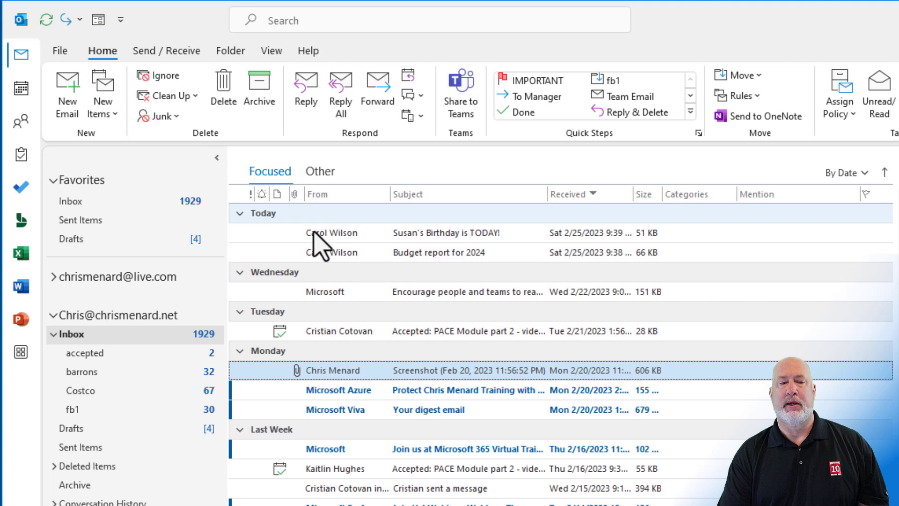
Step: Ignore the 'Susan's Birthday is TODAY!' conversation, confirming with Ignore Conversation
{"action": "left_click", "coordinate": [440, 232]}
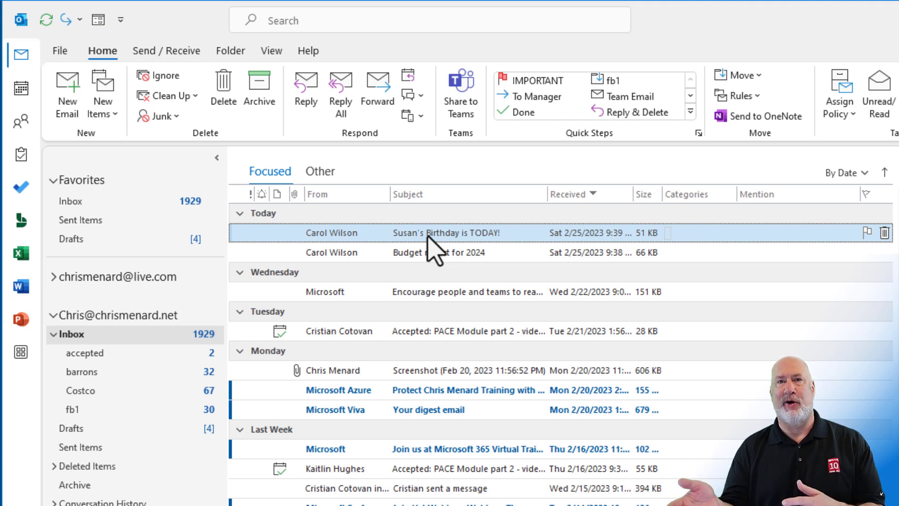
{"action": "mouse_move", "coordinate": [376, 253]}
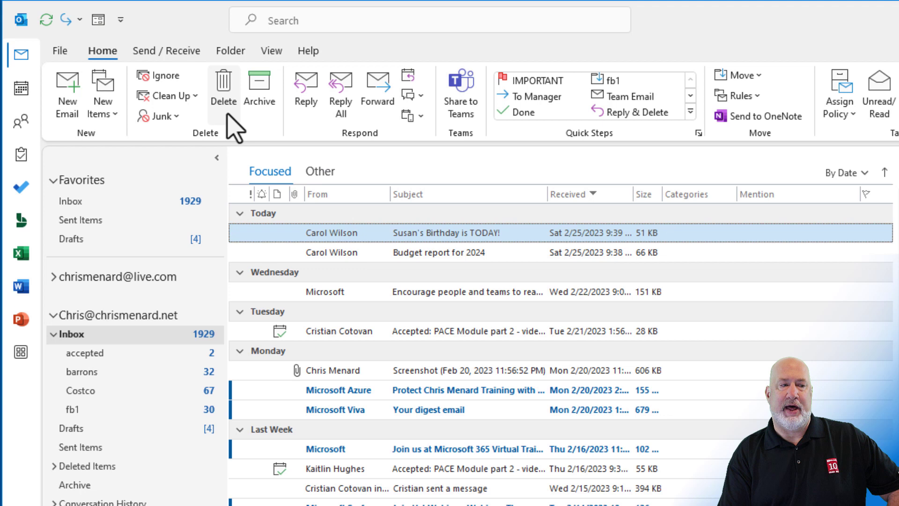
{"action": "mouse_move", "coordinate": [155, 77]}
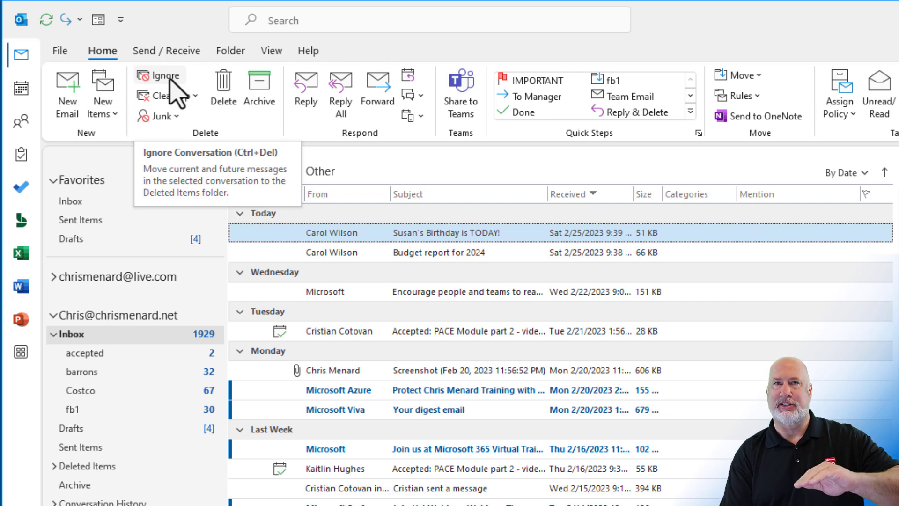
{"action": "left_click", "coordinate": [161, 75]}
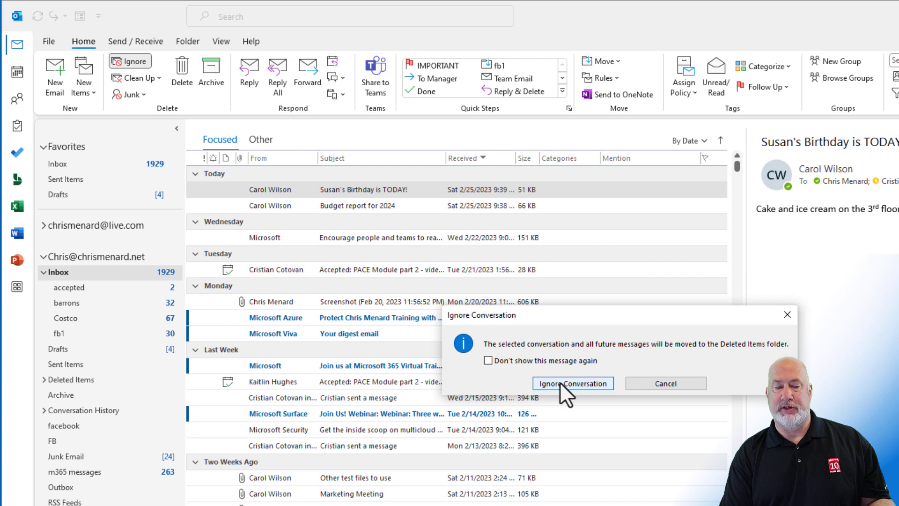
{"action": "left_click", "coordinate": [573, 383]}
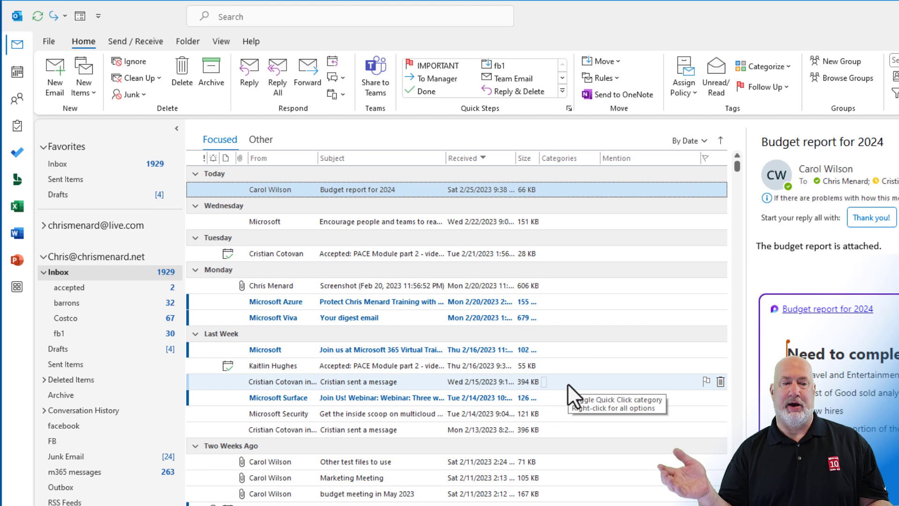
{"action": "mouse_move", "coordinate": [142, 86]}
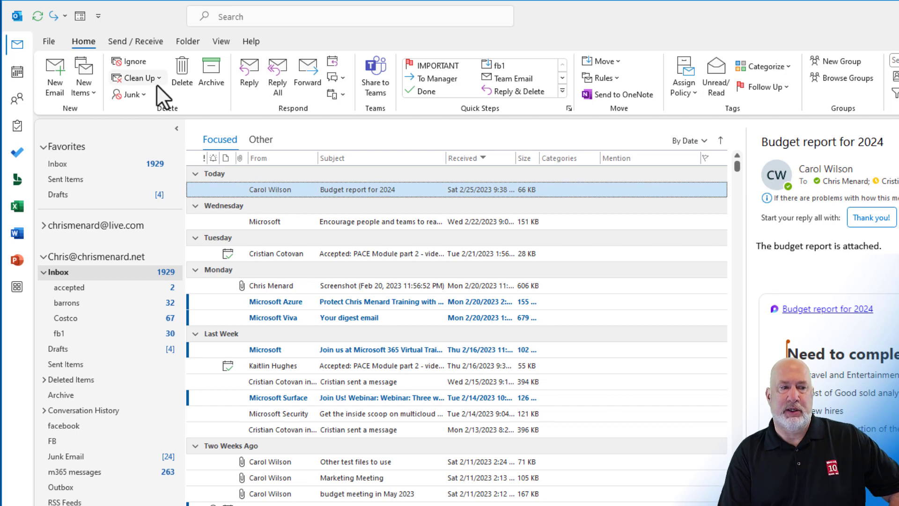
{"action": "mouse_move", "coordinate": [150, 85]}
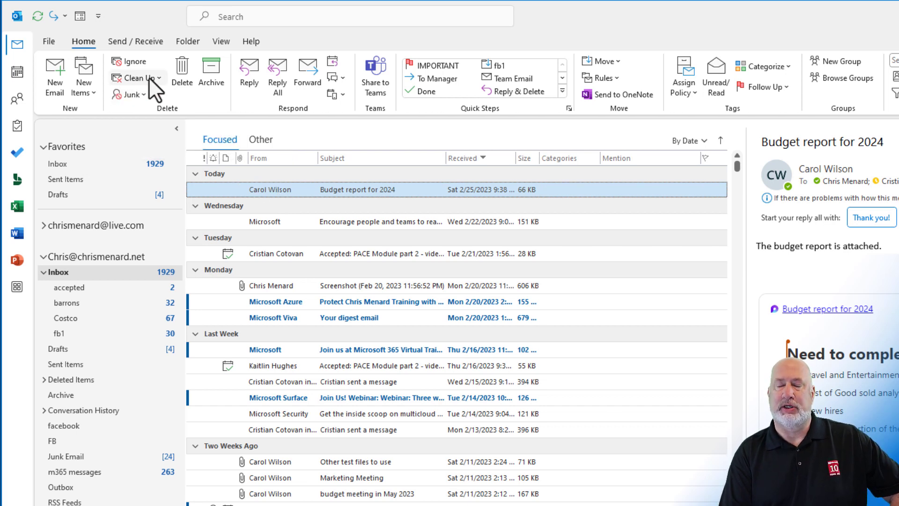
{"action": "mouse_move", "coordinate": [138, 78]}
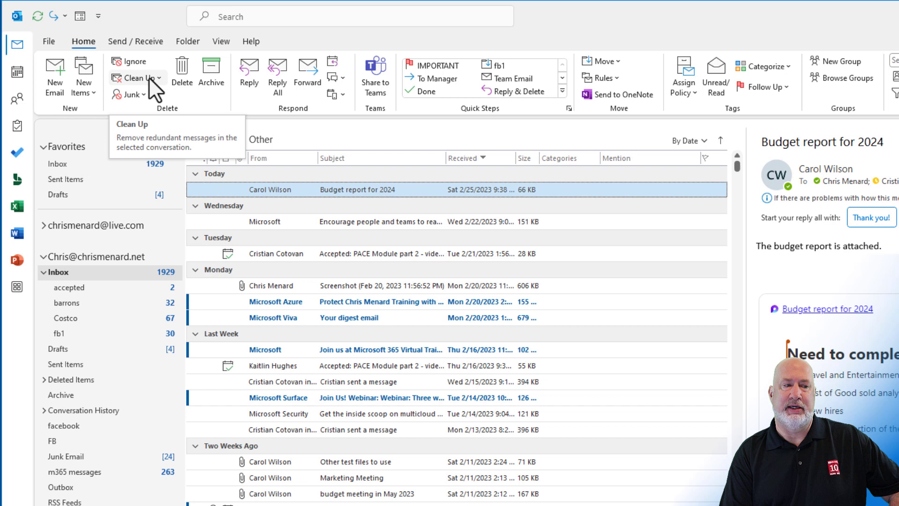
{"action": "mouse_move", "coordinate": [255, 212]}
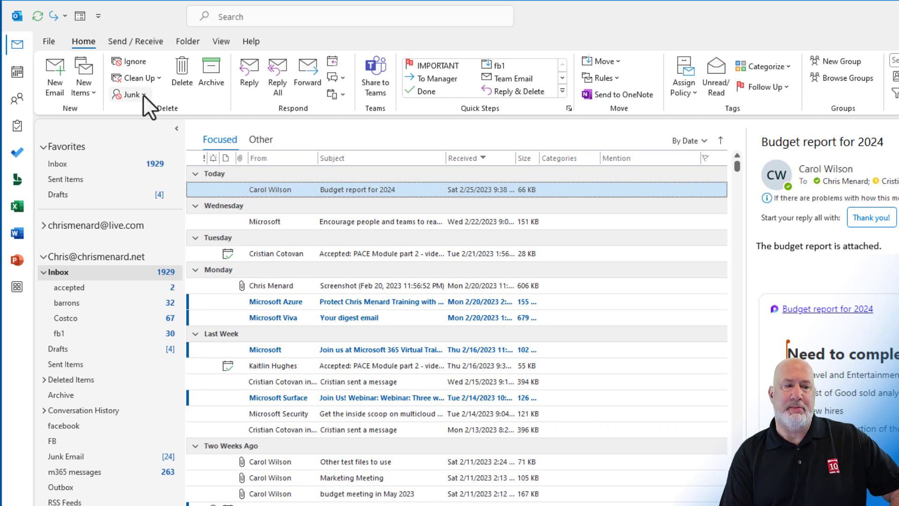
{"action": "mouse_move", "coordinate": [279, 316]}
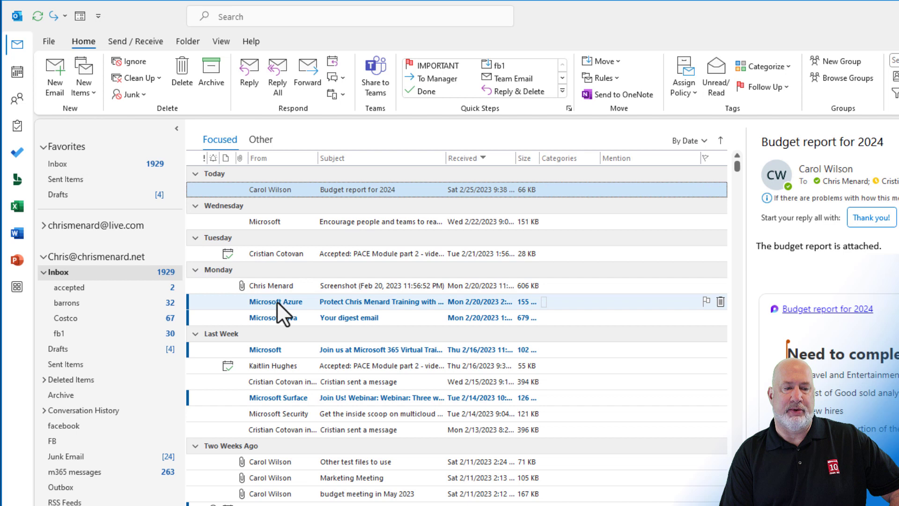
Step: Show the Junk menu choices, Block Sender and others, for the Microsoft Azure email
{"action": "left_click", "coordinate": [275, 301]}
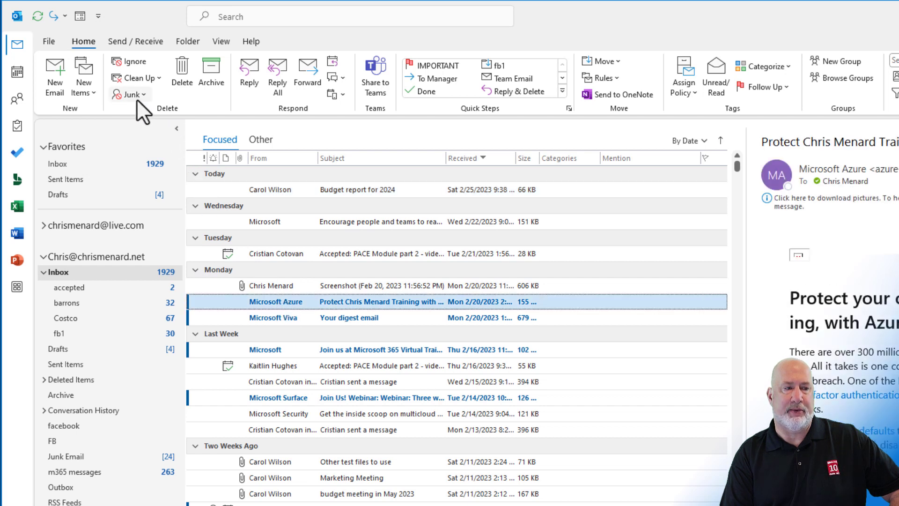
{"action": "left_click", "coordinate": [130, 94]}
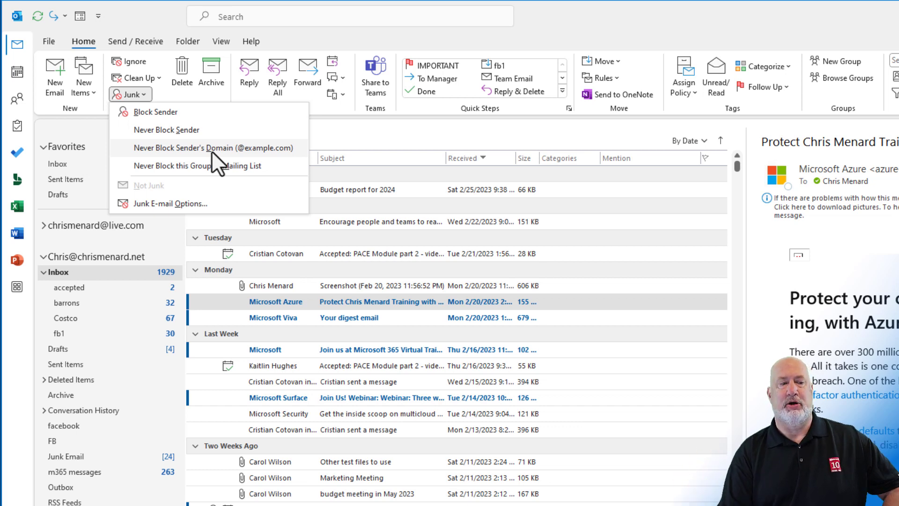
{"action": "mouse_move", "coordinate": [221, 174]}
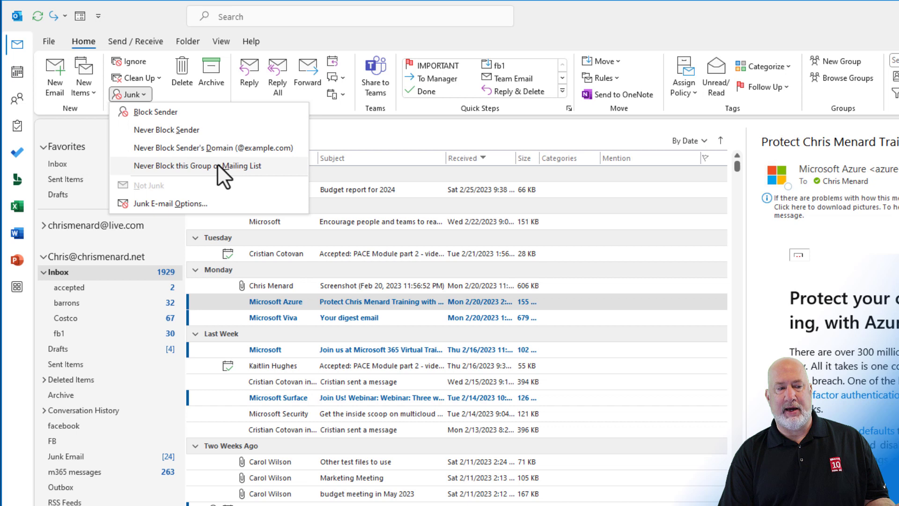
{"action": "mouse_move", "coordinate": [180, 133]}
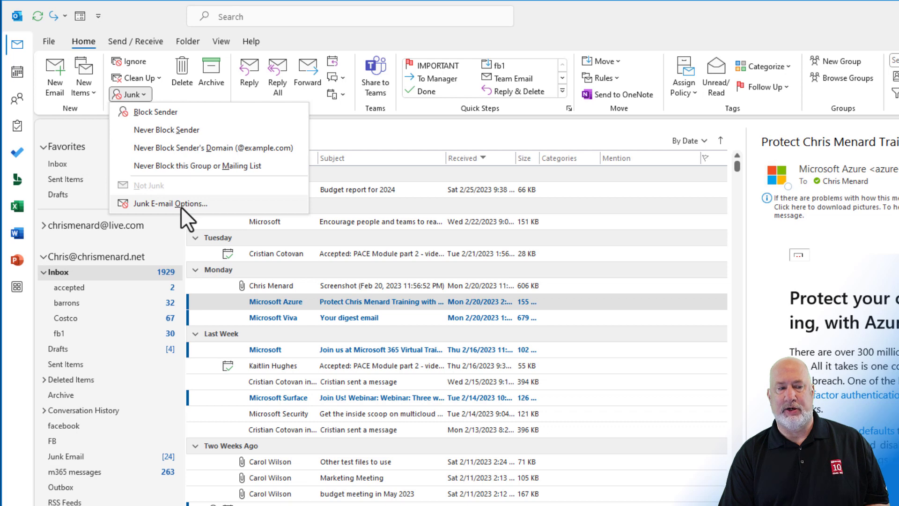
Step: Look over the Junk E-mail Options dialog and cancel it without changes
{"action": "left_click", "coordinate": [170, 203]}
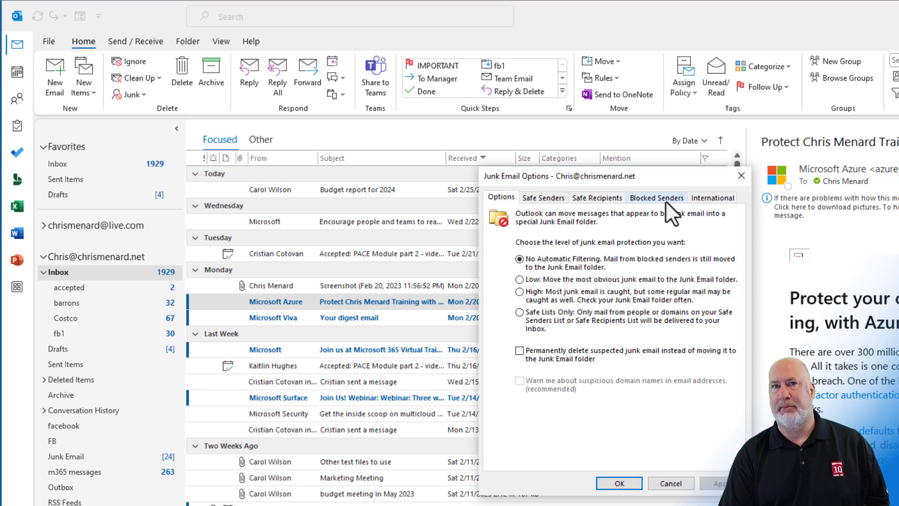
{"action": "mouse_move", "coordinate": [687, 357]}
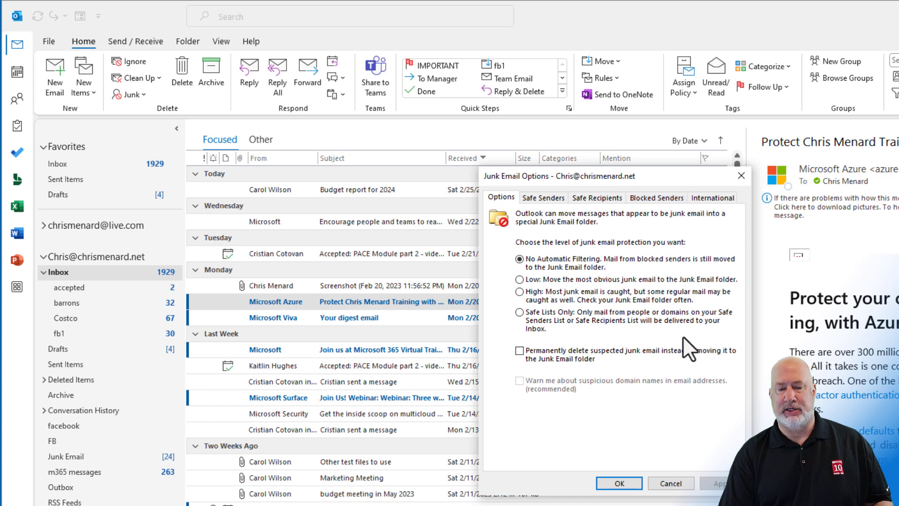
{"action": "left_click", "coordinate": [621, 483]}
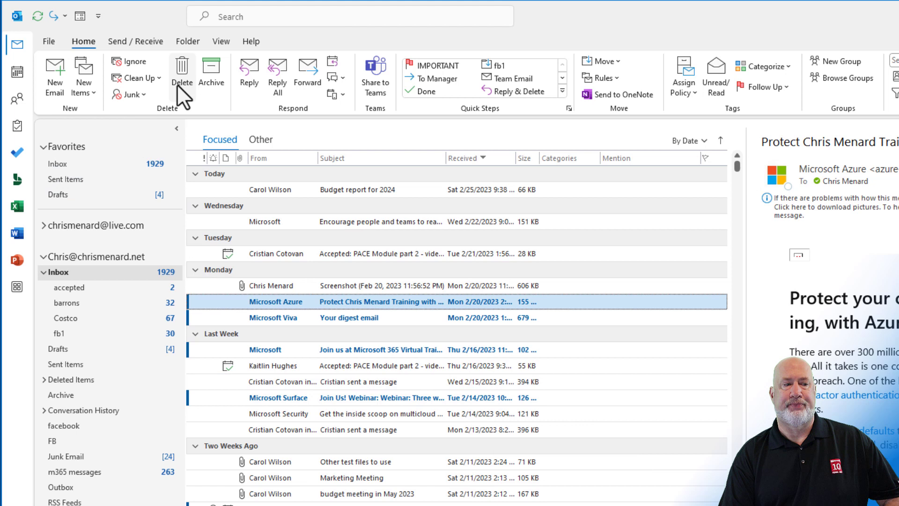
{"action": "mouse_move", "coordinate": [237, 116]}
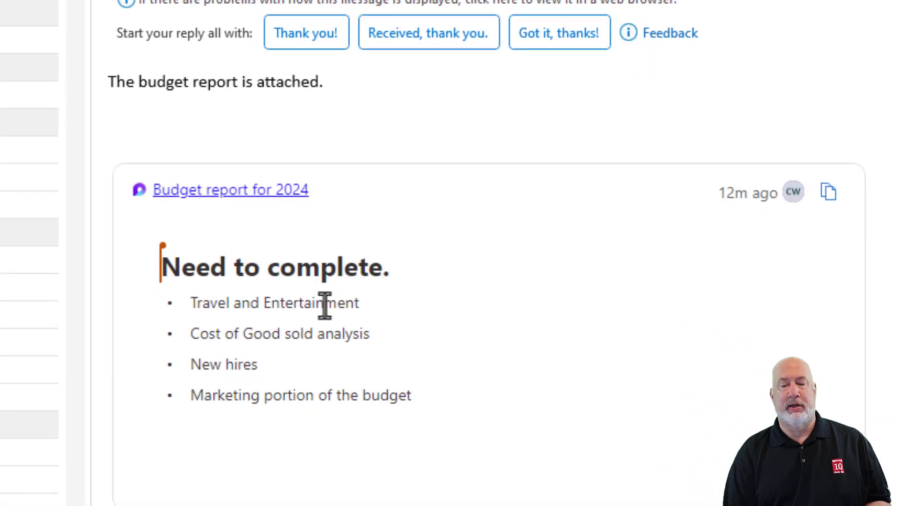
{"action": "mouse_move", "coordinate": [422, 409]}
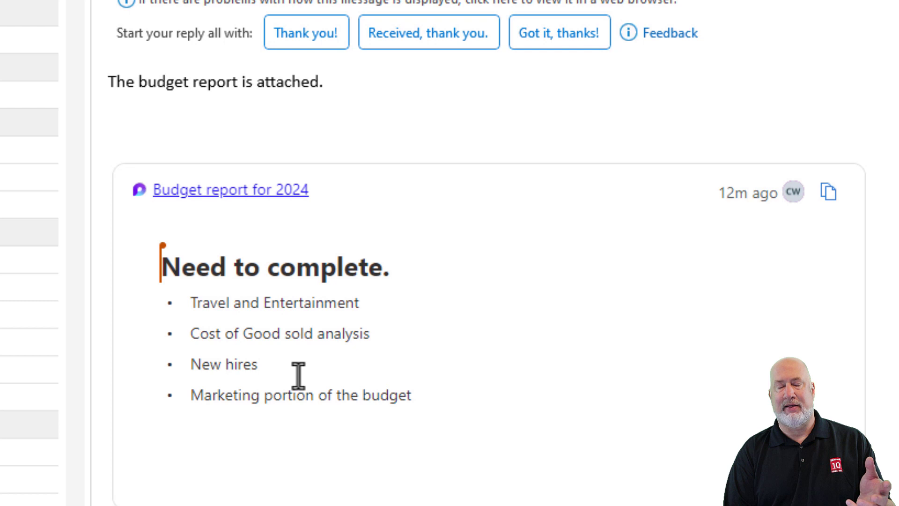
{"action": "mouse_move", "coordinate": [410, 384]}
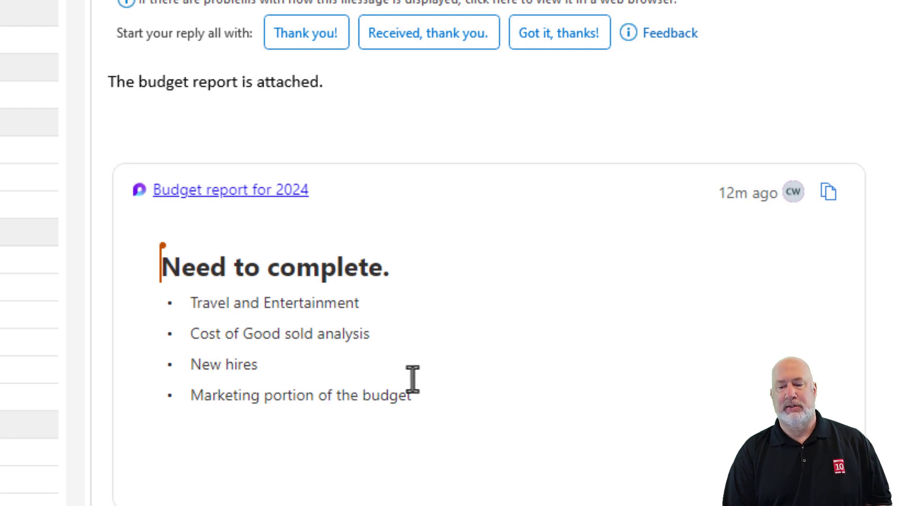
{"action": "mouse_move", "coordinate": [421, 406]}
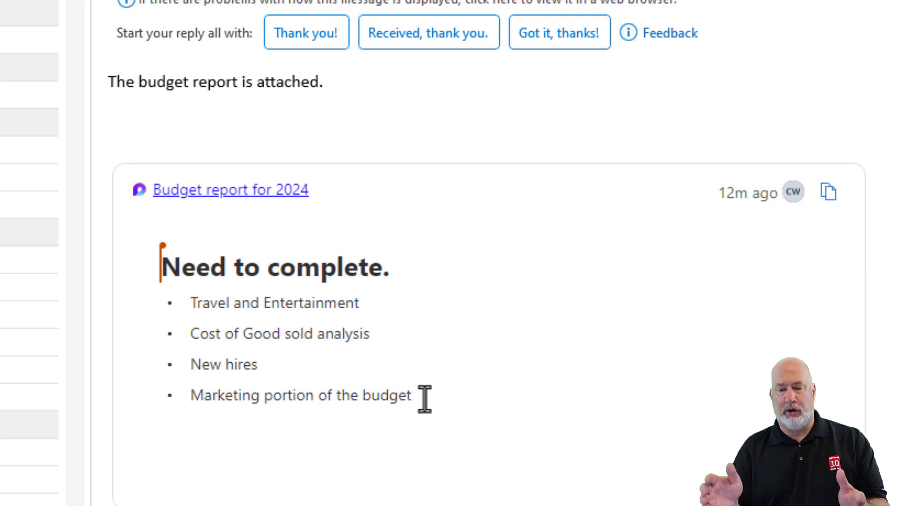
Step: Place the cursor after the last bullet of the budget email's 'Need to complete' Loop list
{"action": "left_click", "coordinate": [410, 407]}
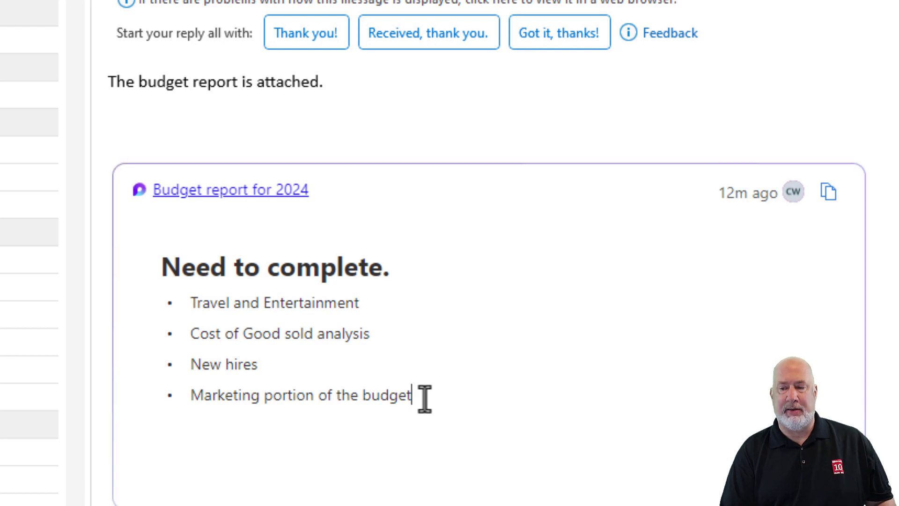